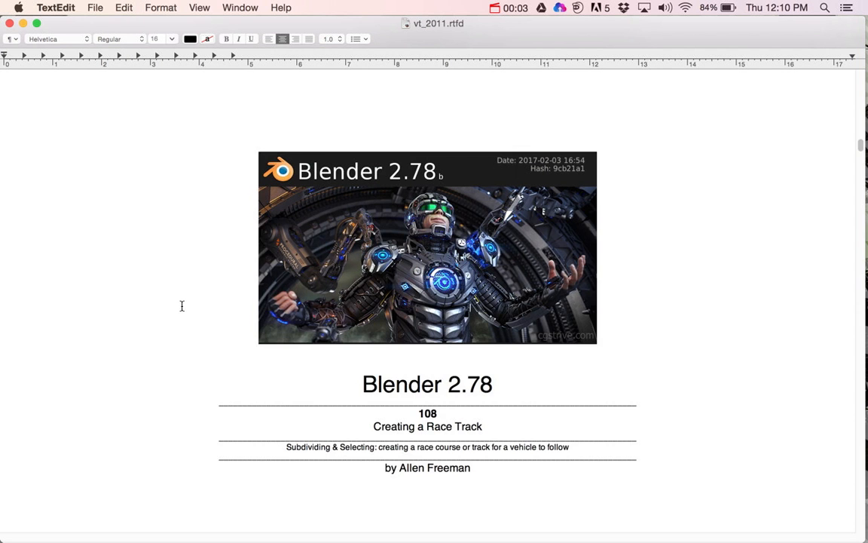
mouse_move(190, 311)
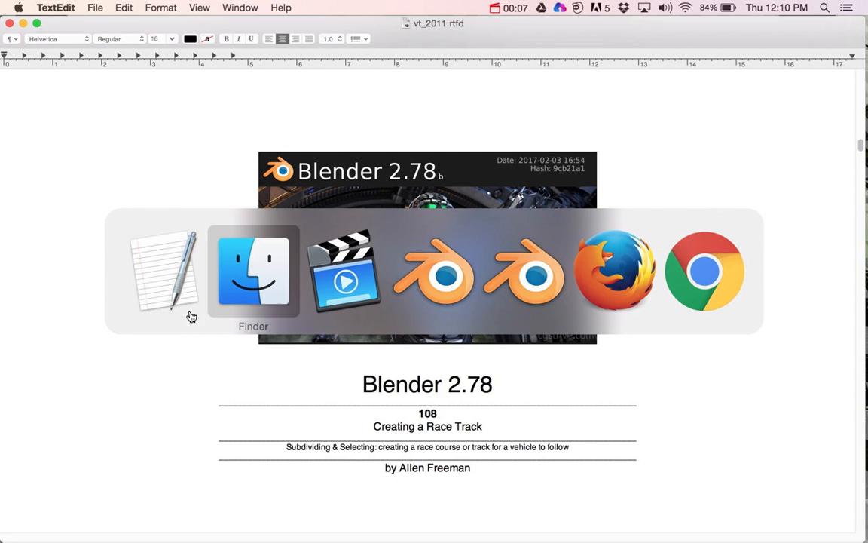
Switch from TextEdit to the Blender window with its empty grid scene.
left_click(444, 271)
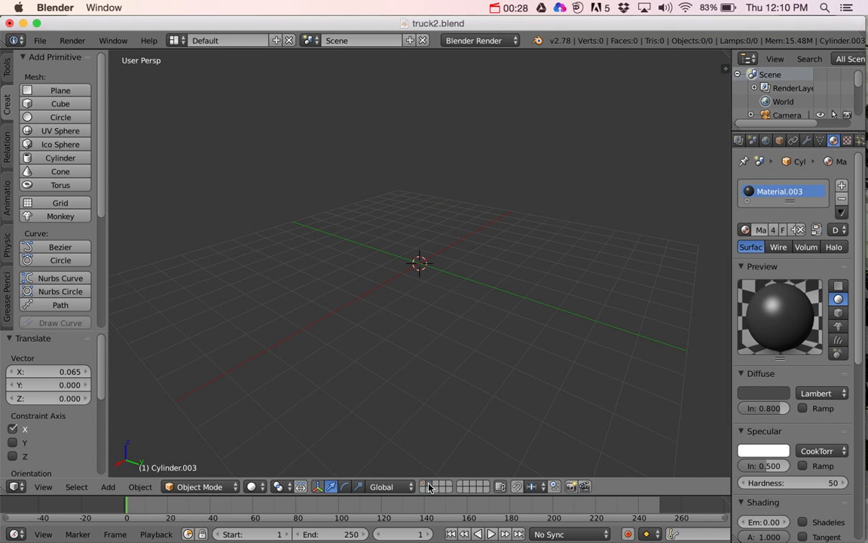
mouse_move(410, 251)
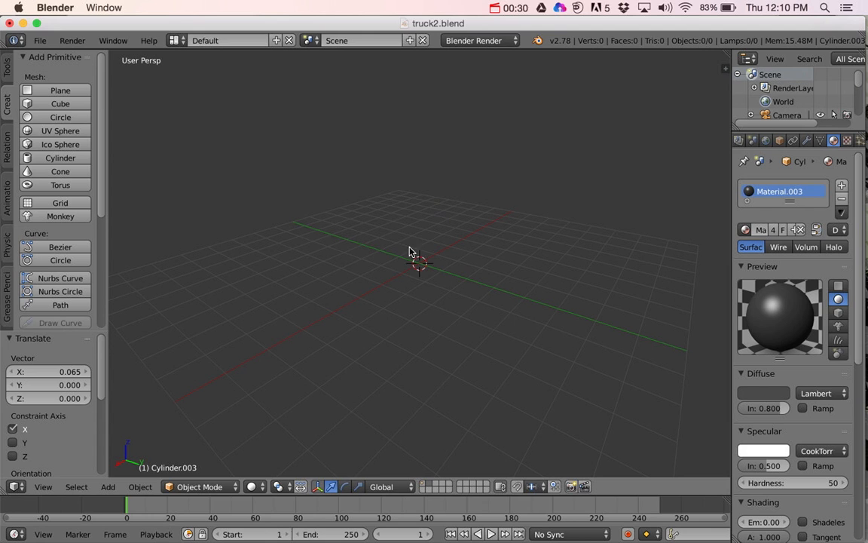
mouse_move(392, 233)
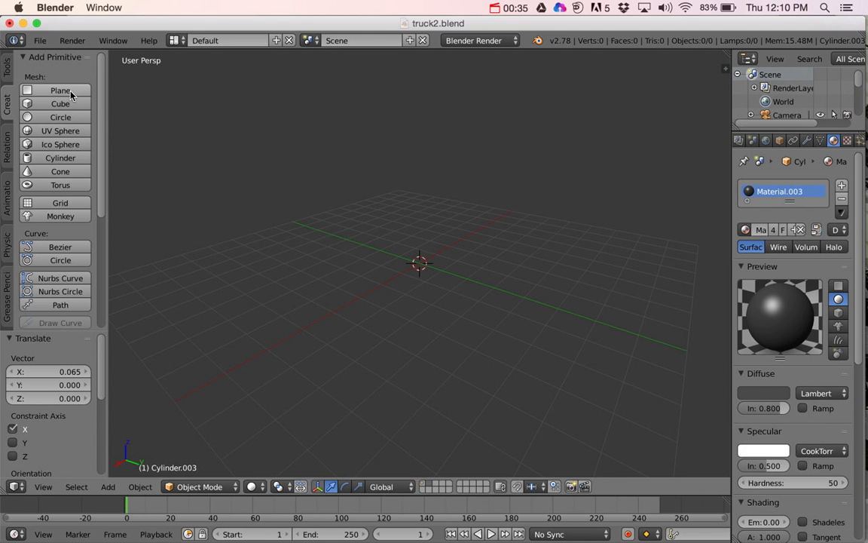
Add a flat plane primitive at the scene centre to become the ground surface.
left_click(60, 90)
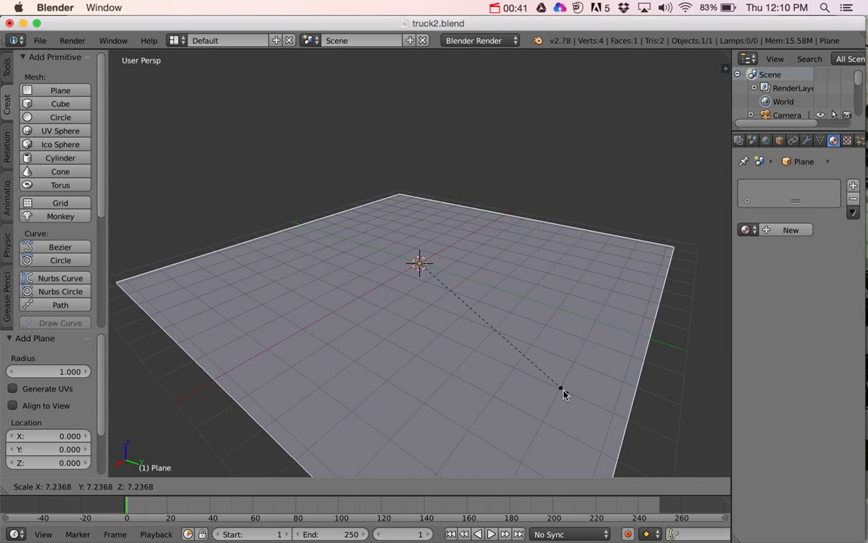
mouse_move(570, 395)
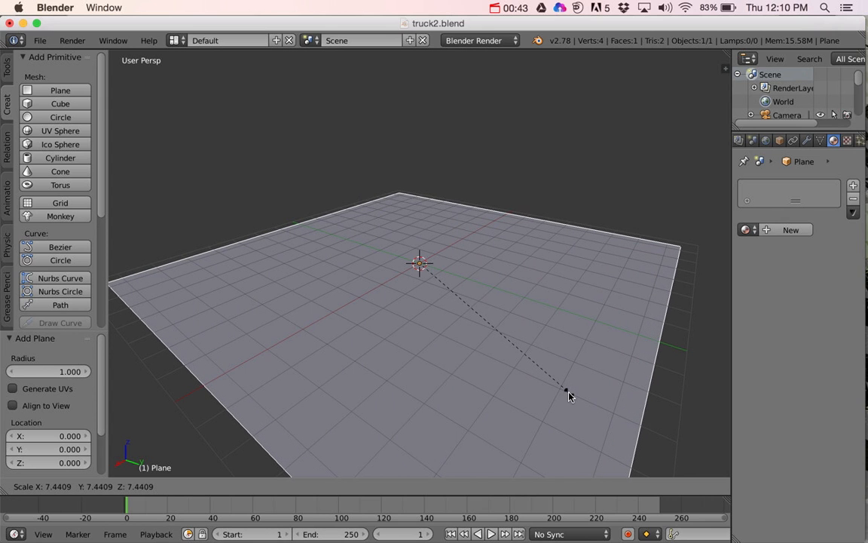
Confirm the plane's ~7x scale, subdivide it with 60 cuts, and deselect all faces.
left_click(570, 395)
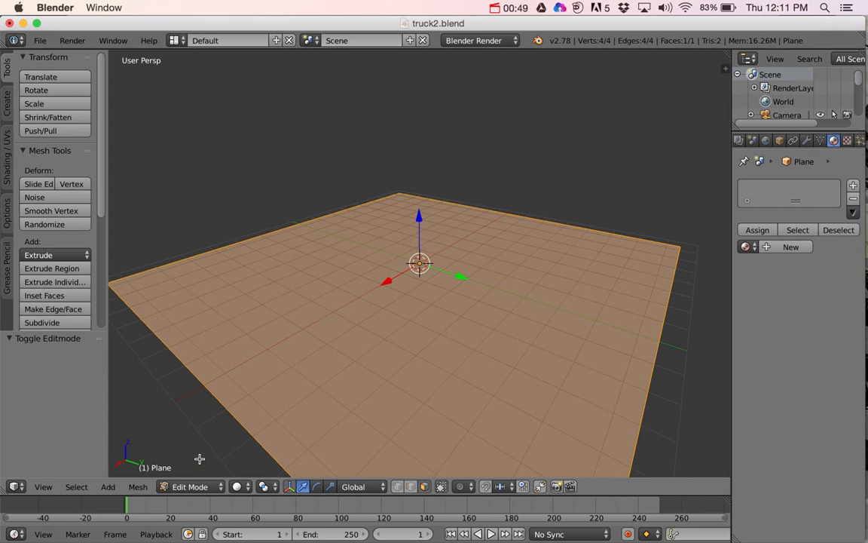
mouse_move(51, 268)
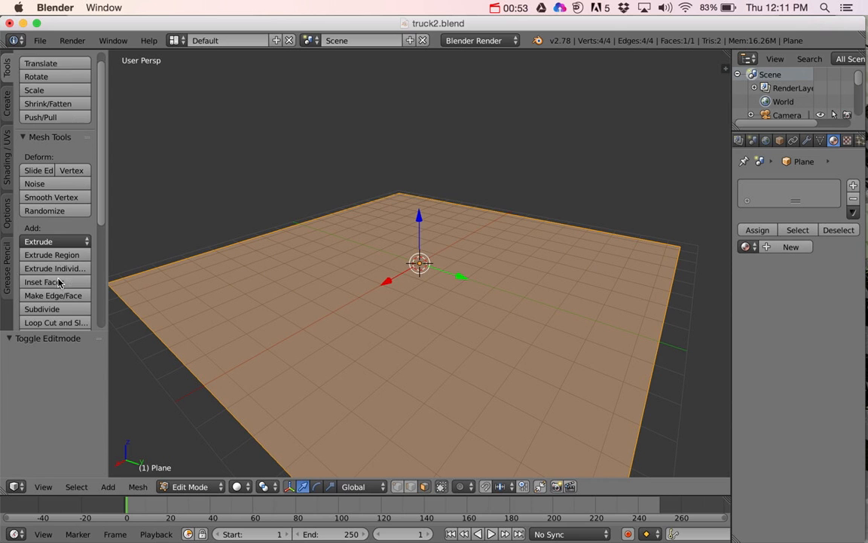
scroll("down", 3)
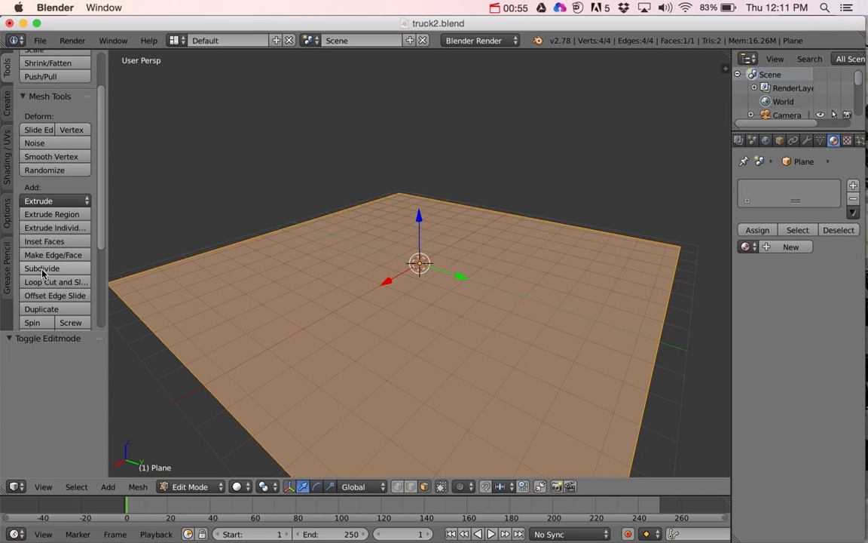
left_click(42, 268)
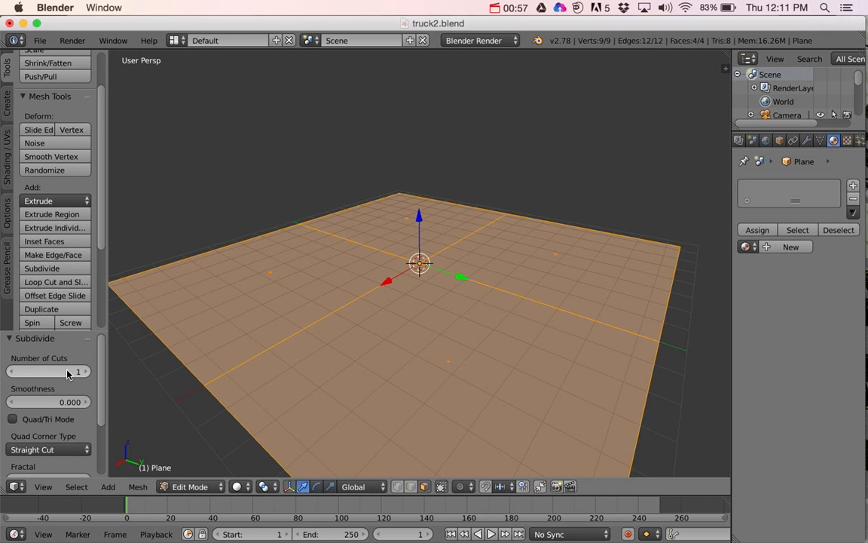
left_click(79, 370)
type("60")
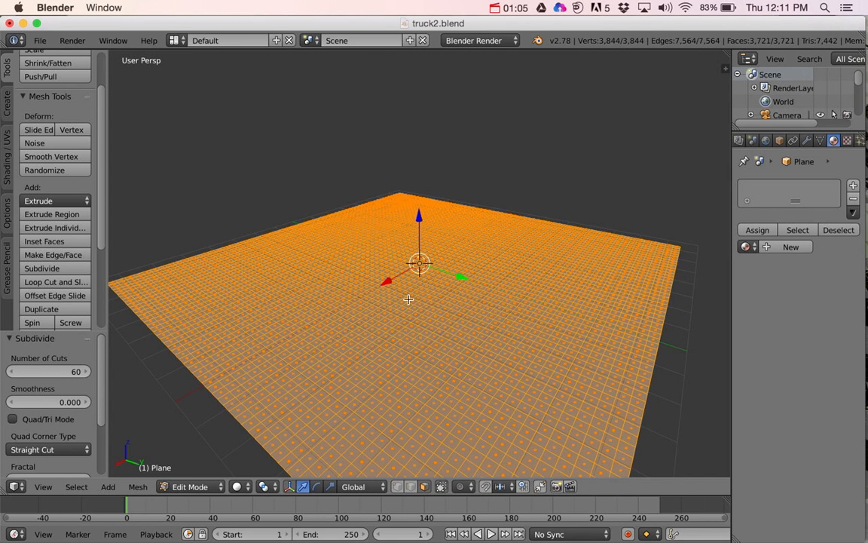
mouse_move(335, 163)
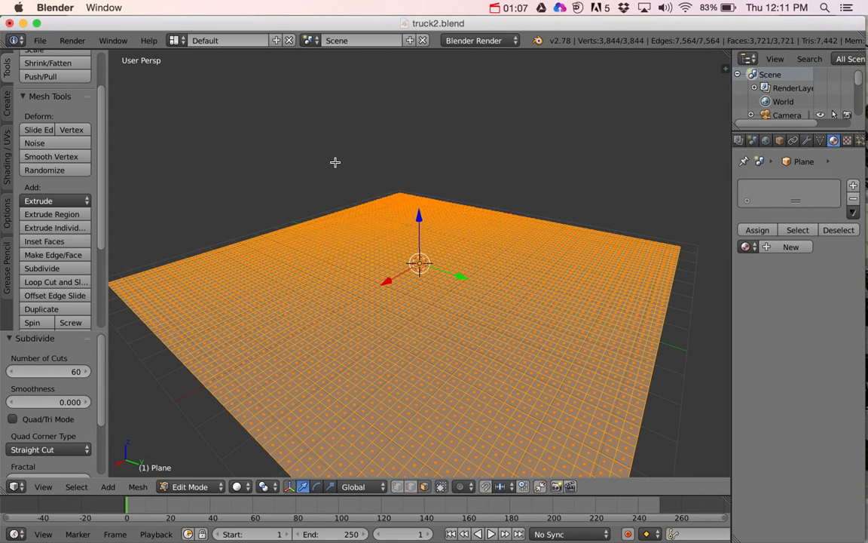
mouse_move(386, 155)
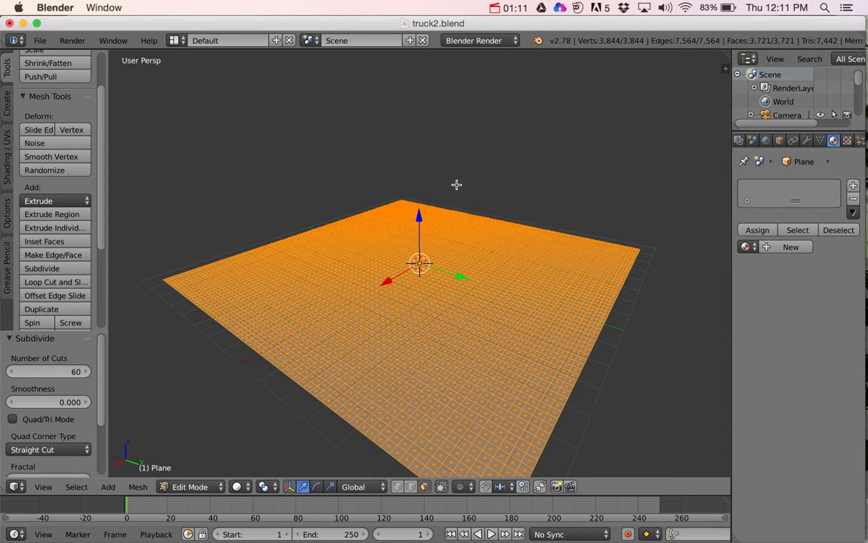
key("a")
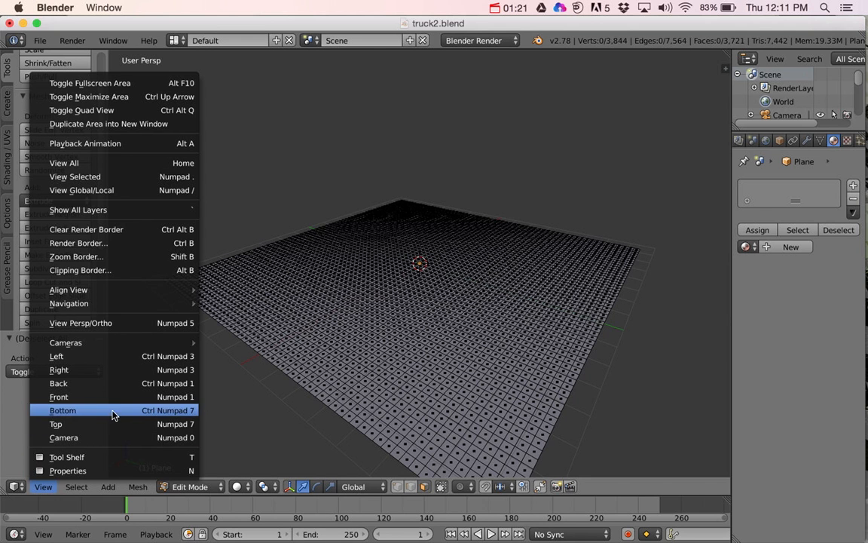
mouse_move(118, 249)
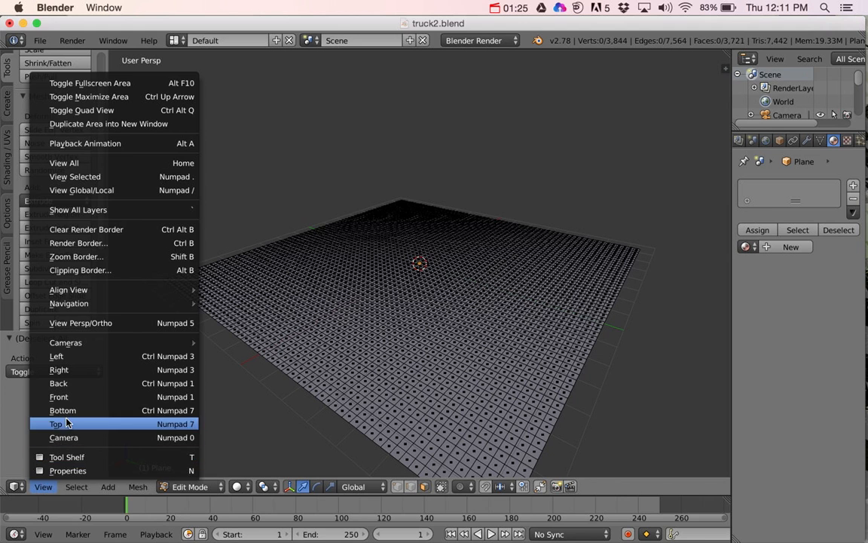
mouse_move(68, 409)
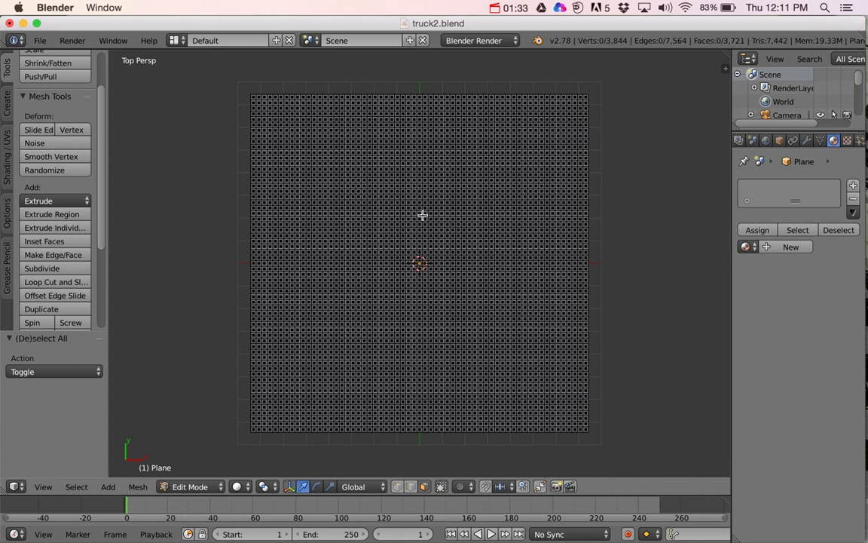
mouse_move(445, 175)
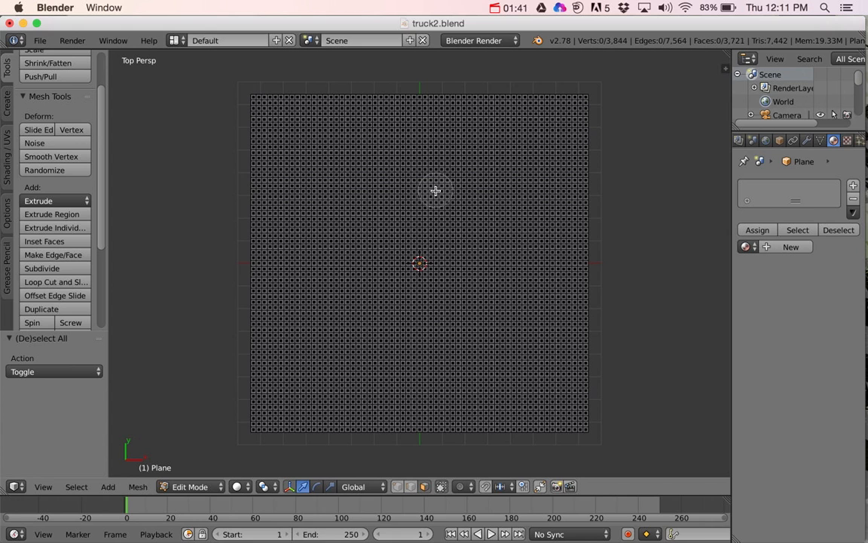
mouse_move(414, 178)
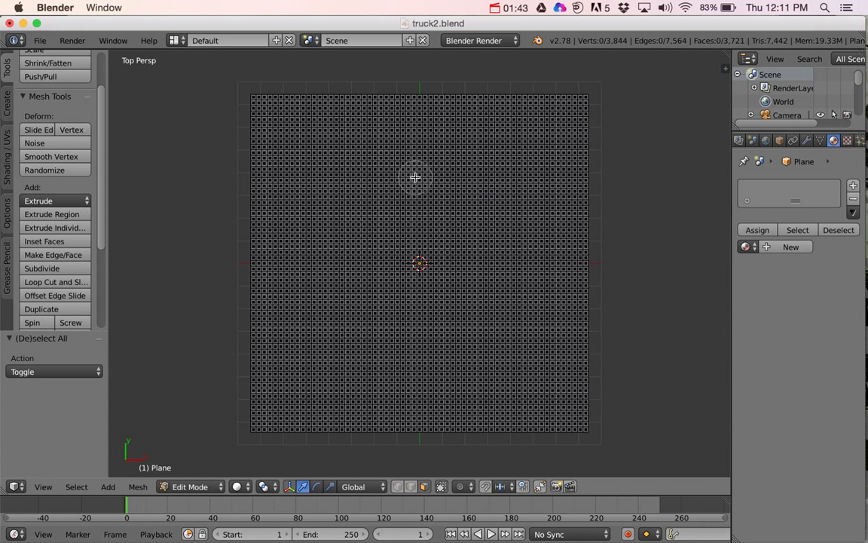
Begin circle-selecting grid faces to paint a looping race-track band.
left_click(377, 145)
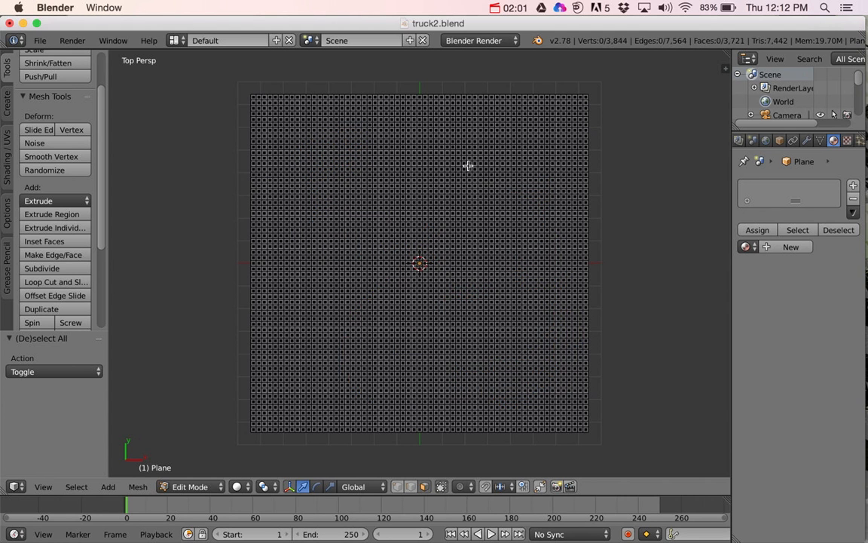
mouse_move(405, 202)
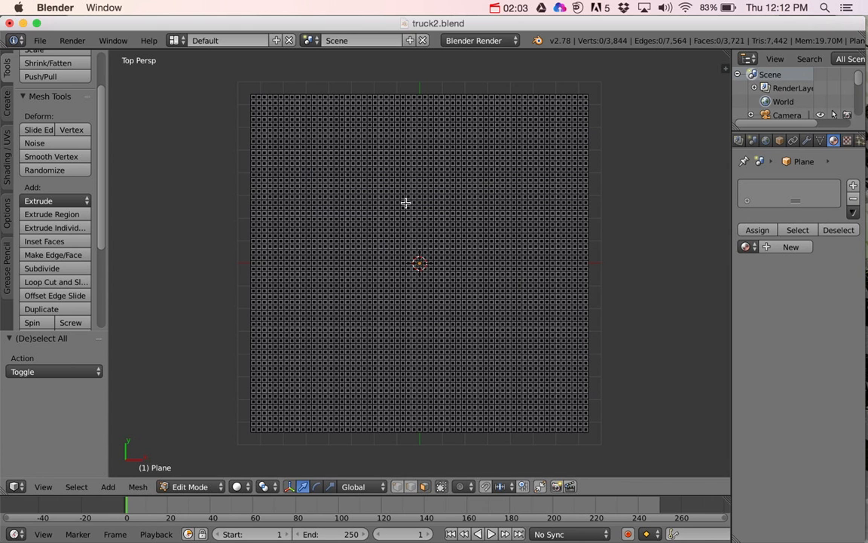
mouse_move(385, 195)
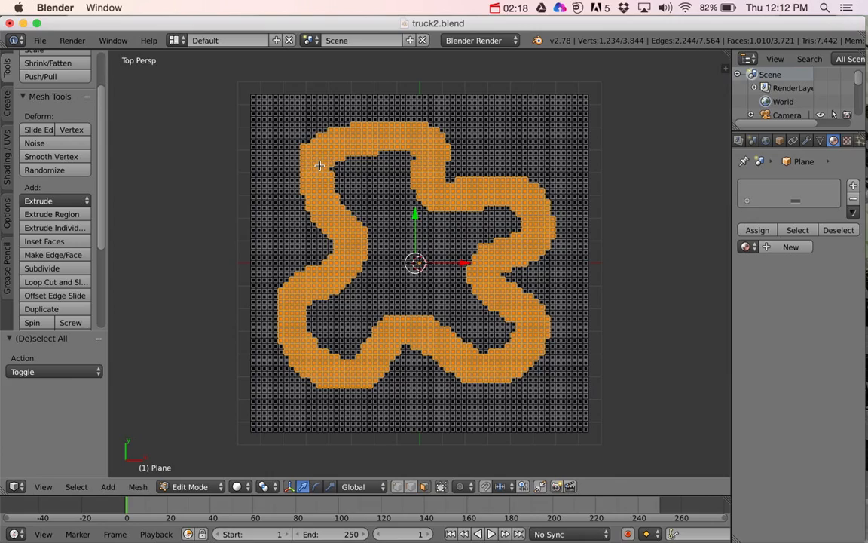
mouse_move(428, 334)
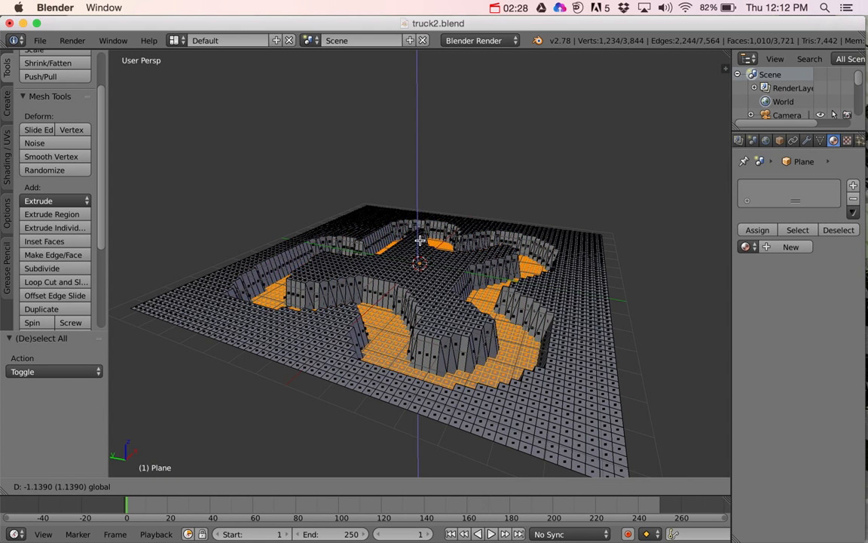
mouse_move(425, 224)
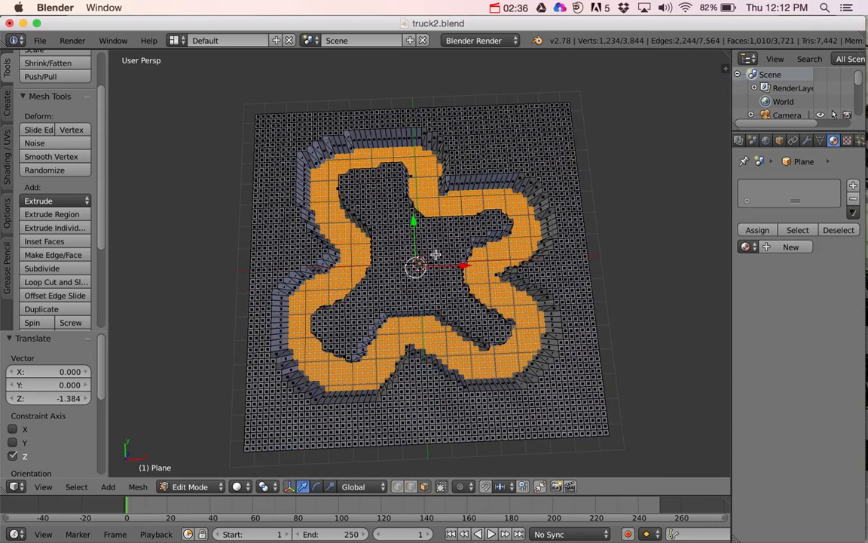
Orbit the view to see the track band sunk about 1.4 units into the grid.
left_click_drag(422, 271, 460, 241)
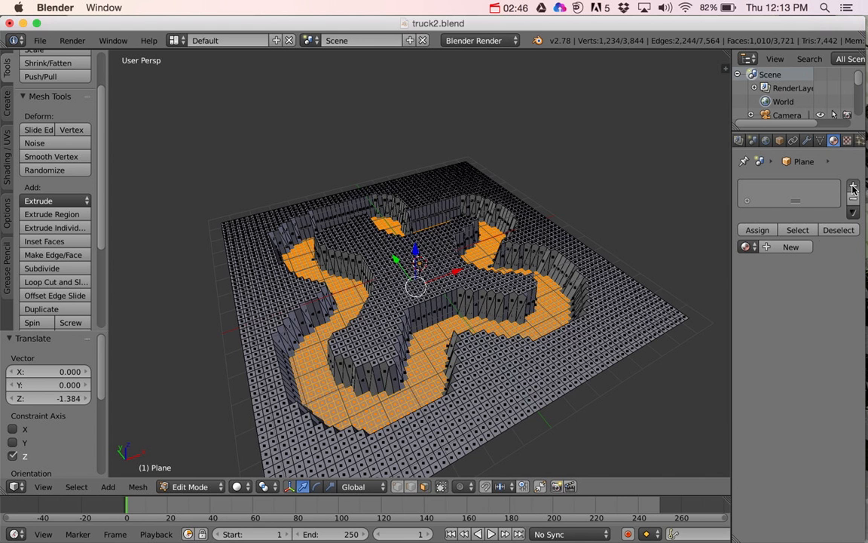
Create Material.004 with a red diffuse colour covering the whole plane.
left_click(853, 184)
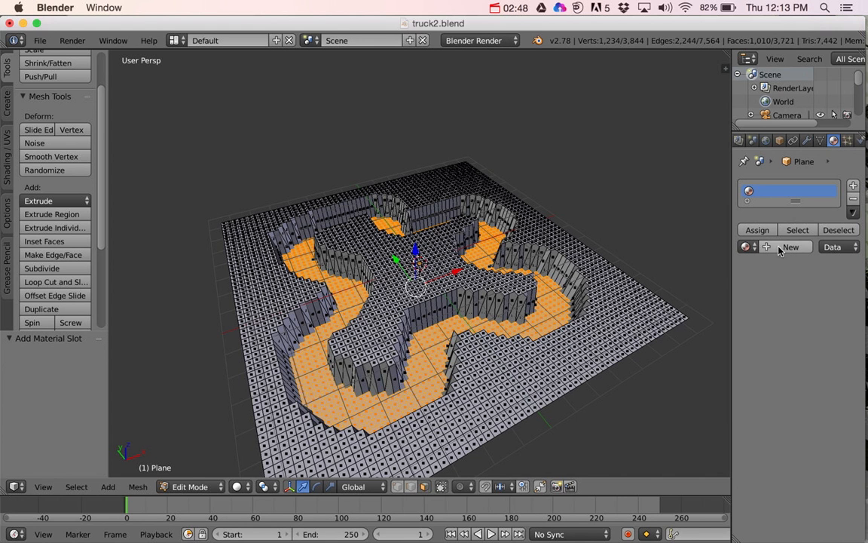
left_click(789, 247)
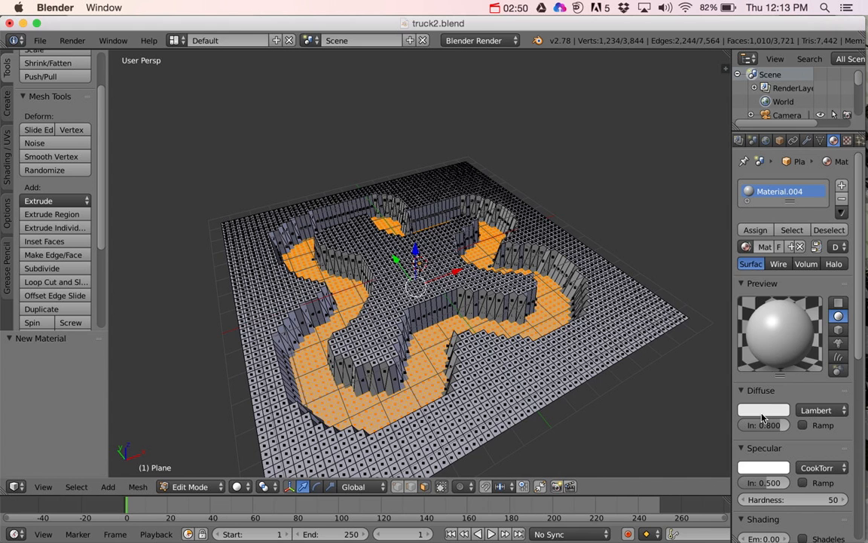
left_click(763, 410)
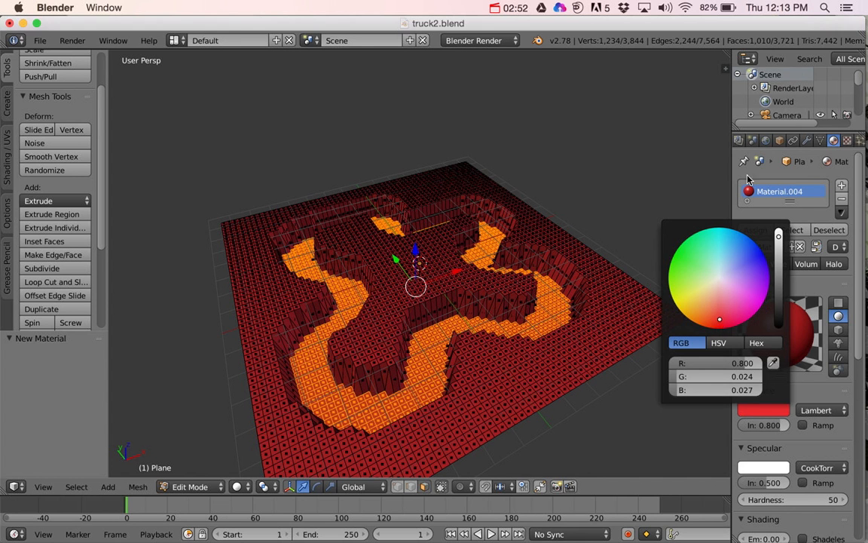
left_click(443, 312)
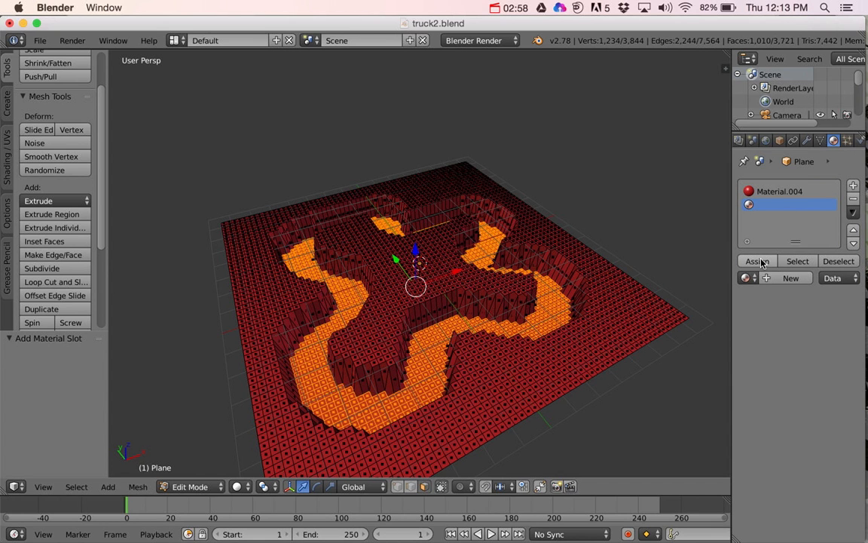
Assign a second slot to the track faces and give Material.005 a yellow diffuse colour.
left_click(756, 261)
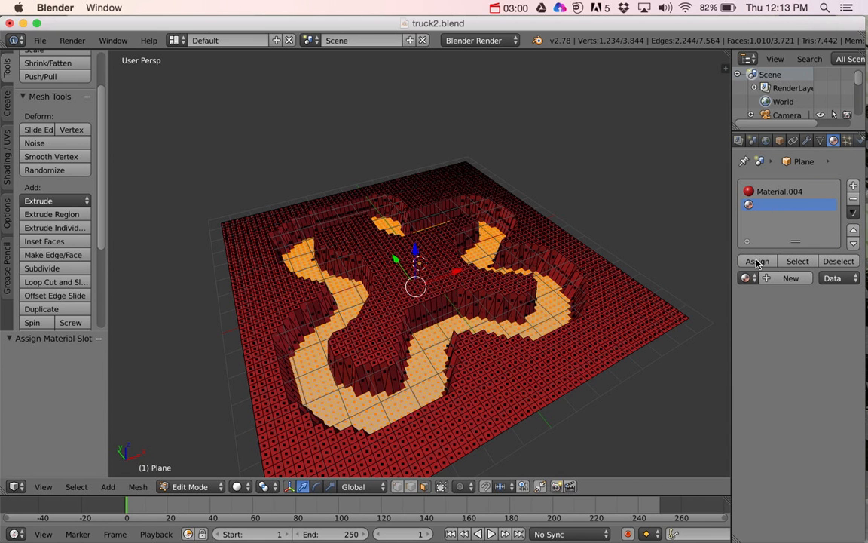
left_click(790, 277)
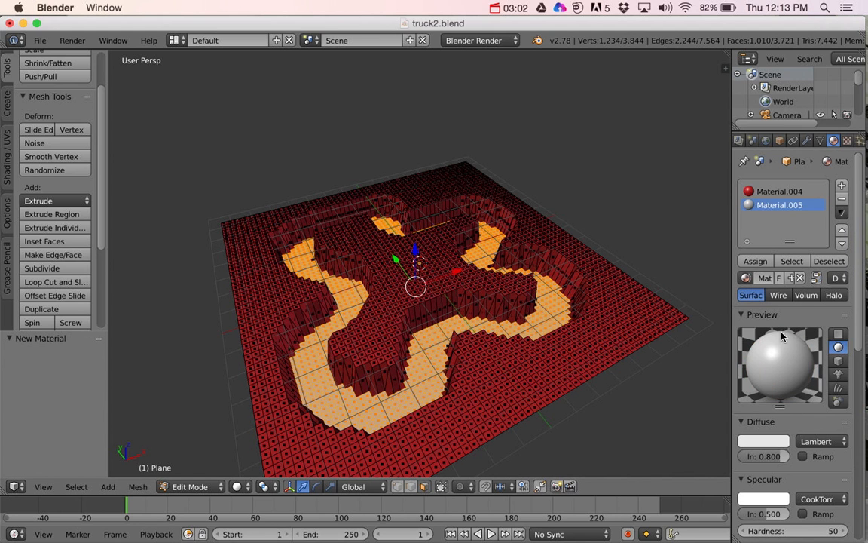
left_click(763, 441)
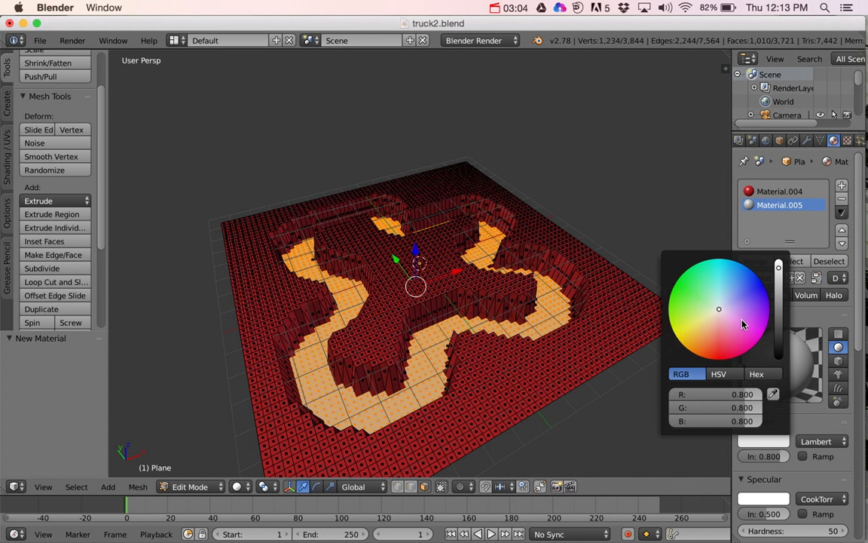
left_click(690, 323)
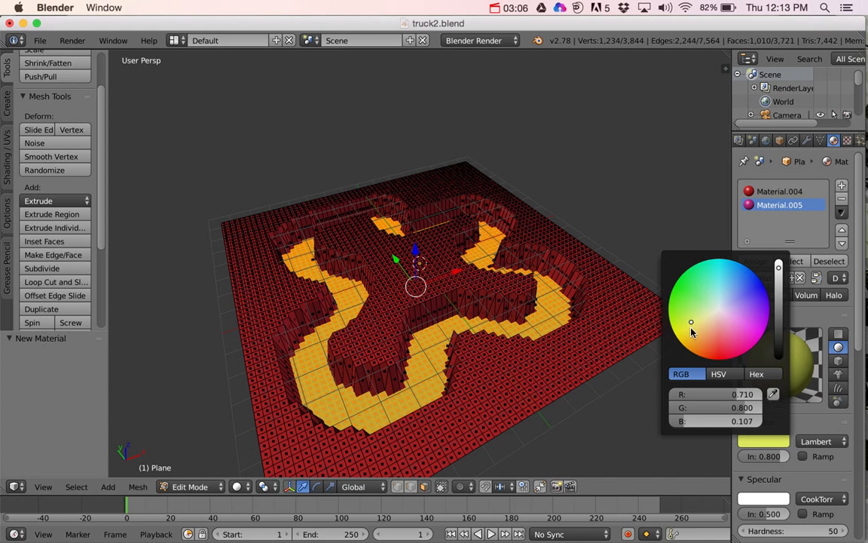
left_click(488, 229)
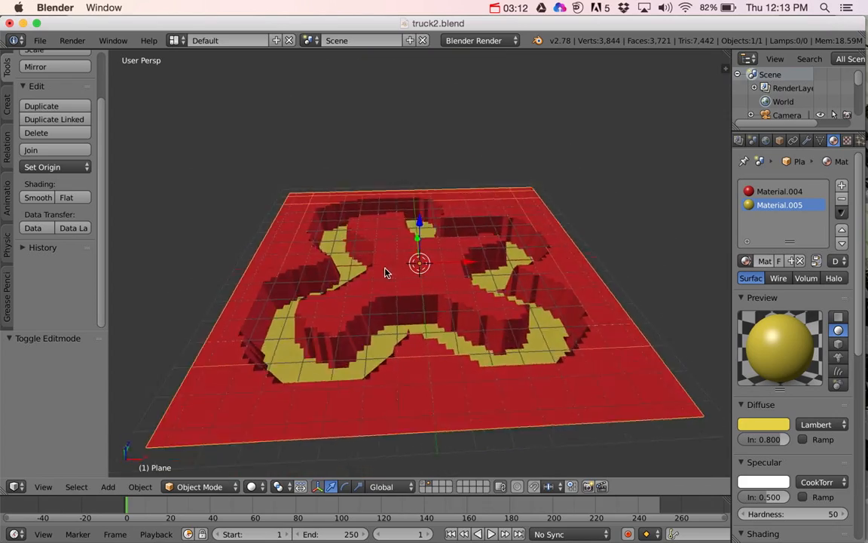
Orbit the view to inspect the yellow sunken track within the red ground.
left_click_drag(384, 272, 437, 274)
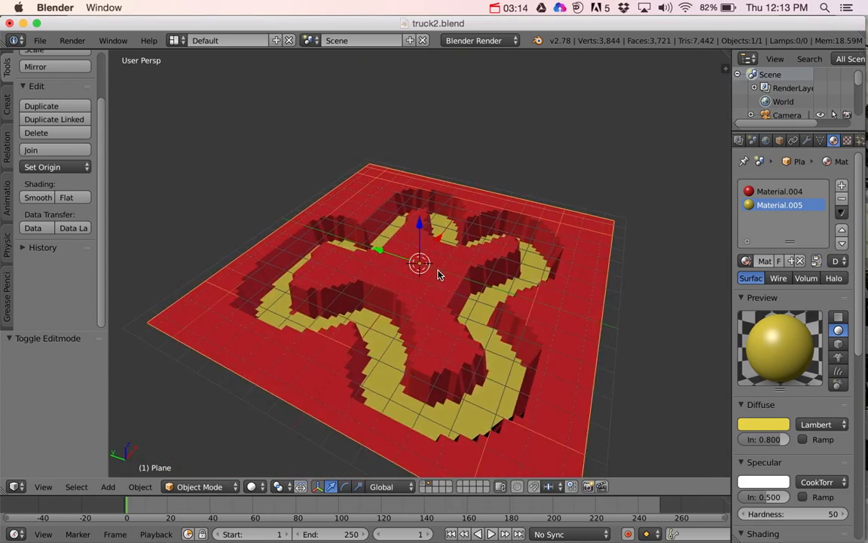
left_click_drag(440, 274, 343, 278)
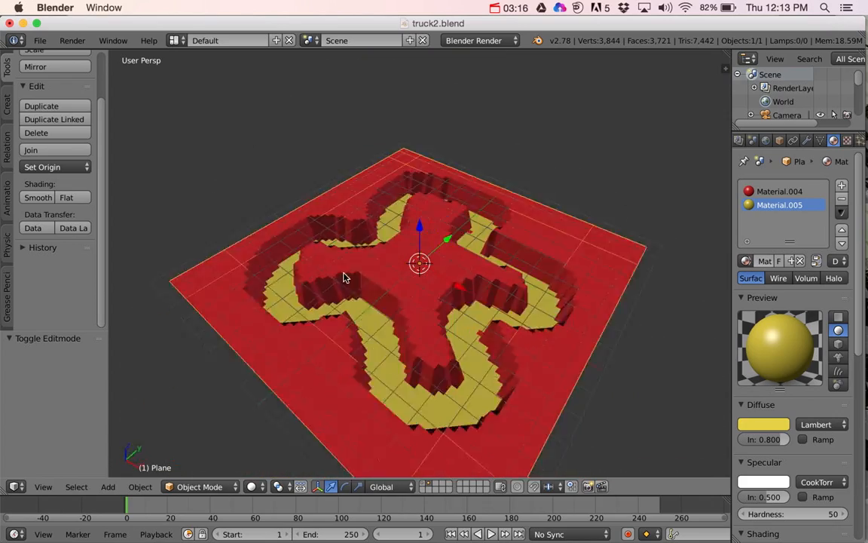